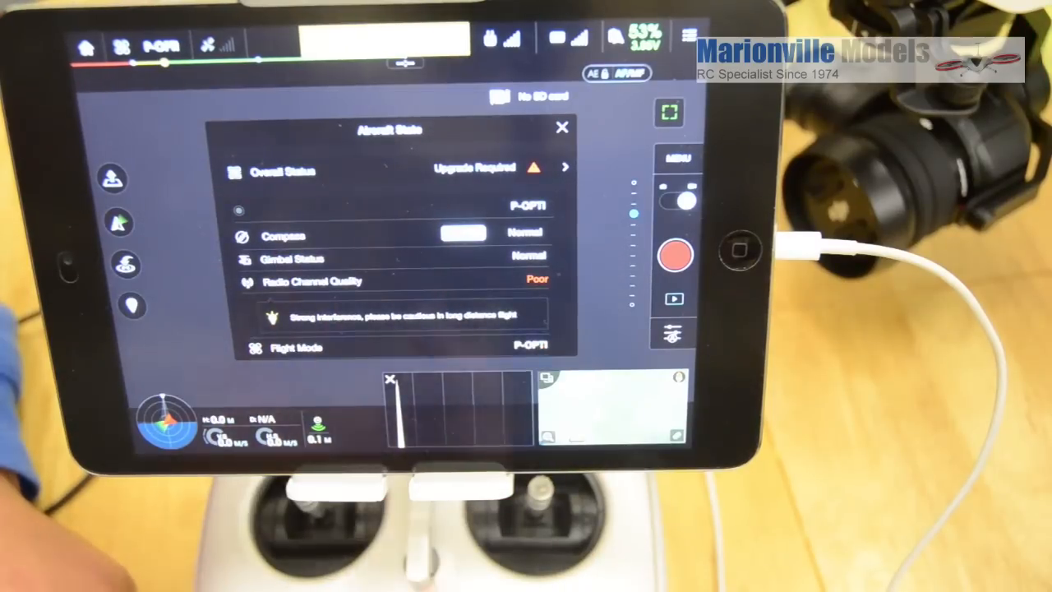
Step: View the Overall Status row reporting that a firmware upgrade is required
left_click(565, 168)
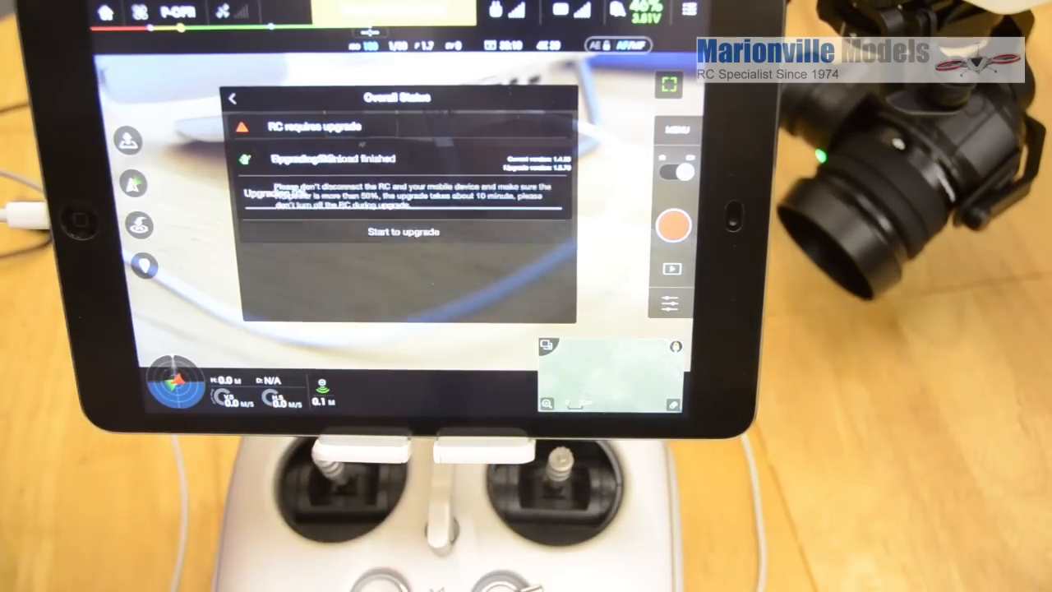
left_click(402, 231)
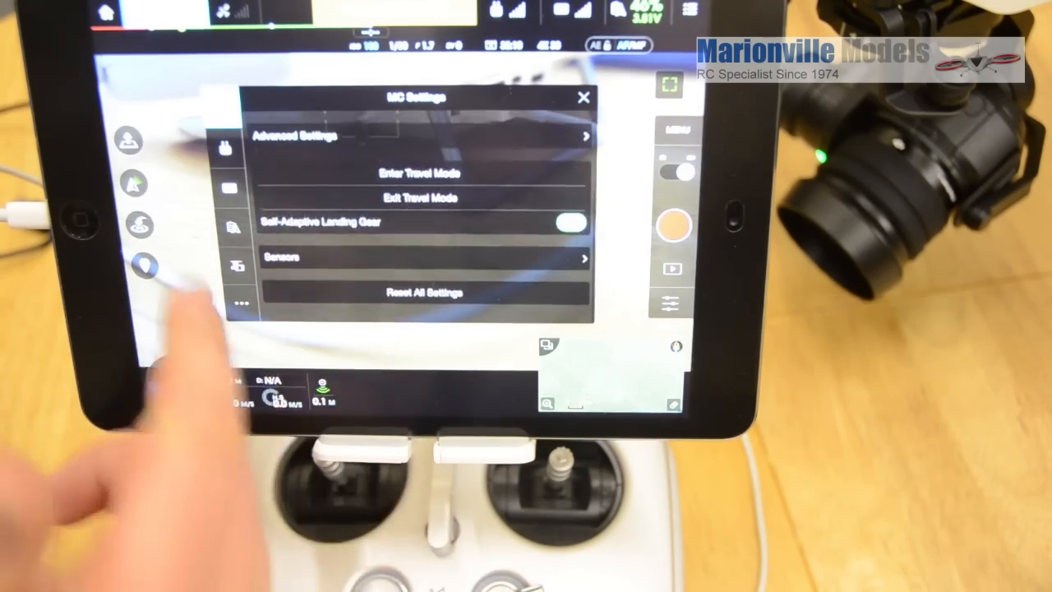
Step: Start IMU calibration from the Sensors panel and confirm, with progress at 0%
left_click(419, 257)
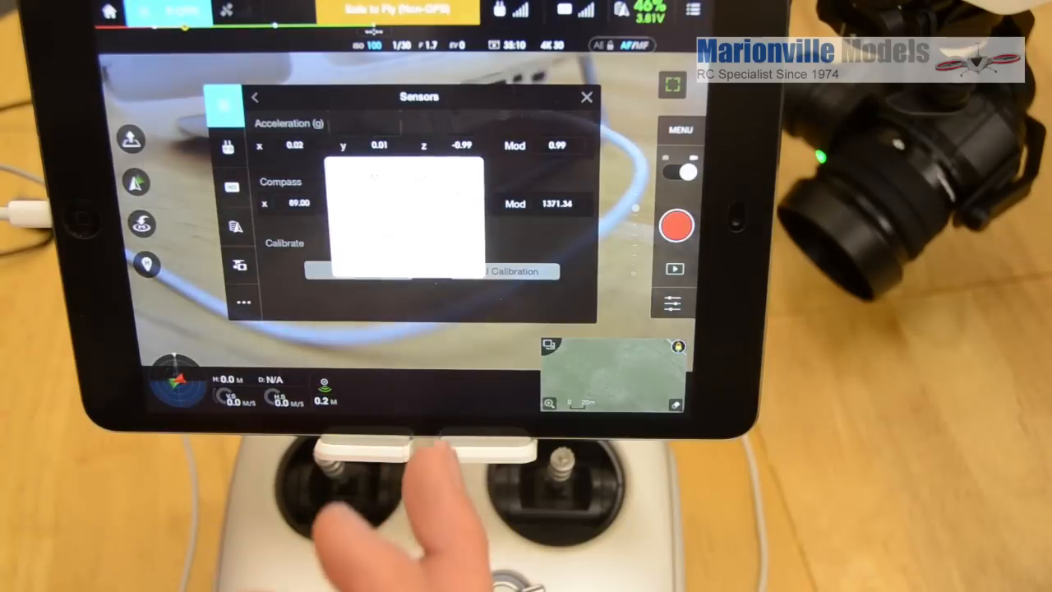
left_click(503, 270)
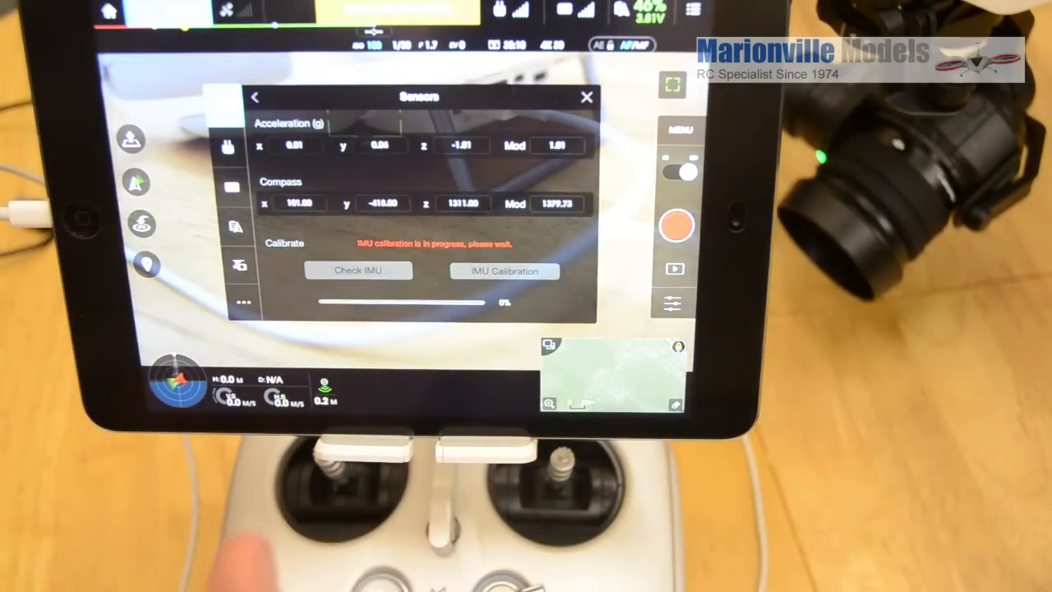